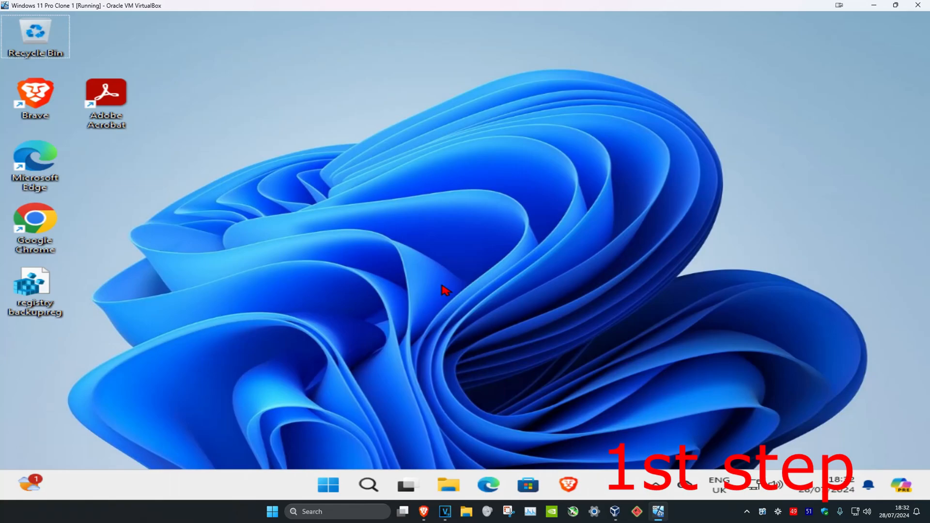
pyautogui.moveTo(430, 285)
pyautogui.write('file ex')
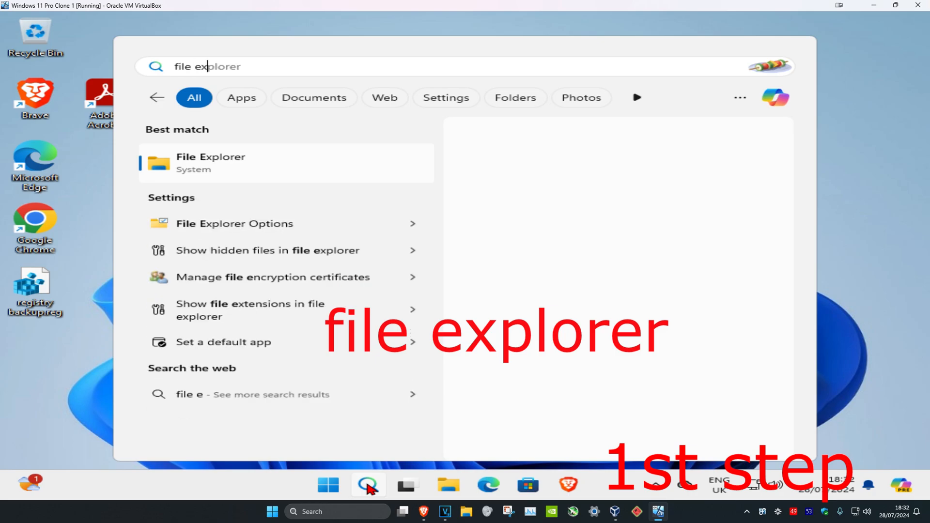
# Launch File Explorer from the taskbar search results
pyautogui.click(210, 163)
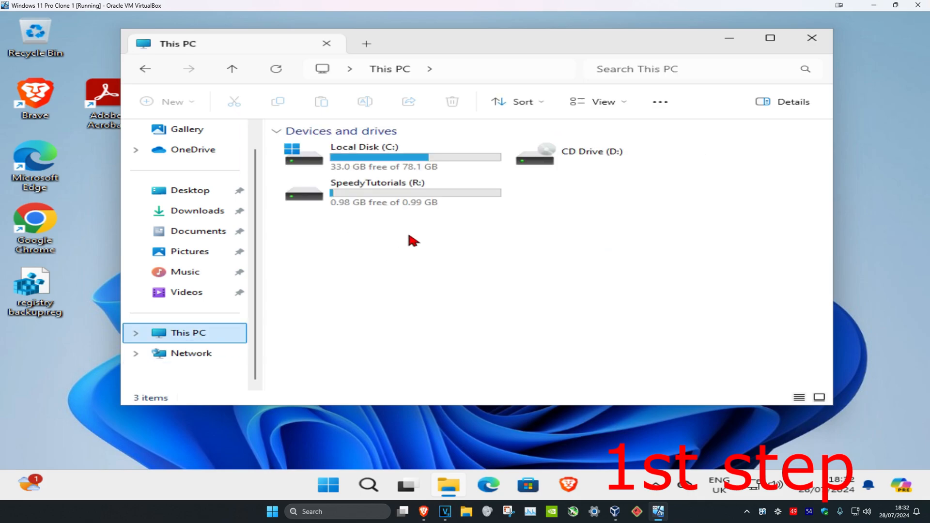
# Navigate through Local Disk (C:) and Users into the SpeedyTutorials folder and select Downloads
pyautogui.doubleClick(362, 153)
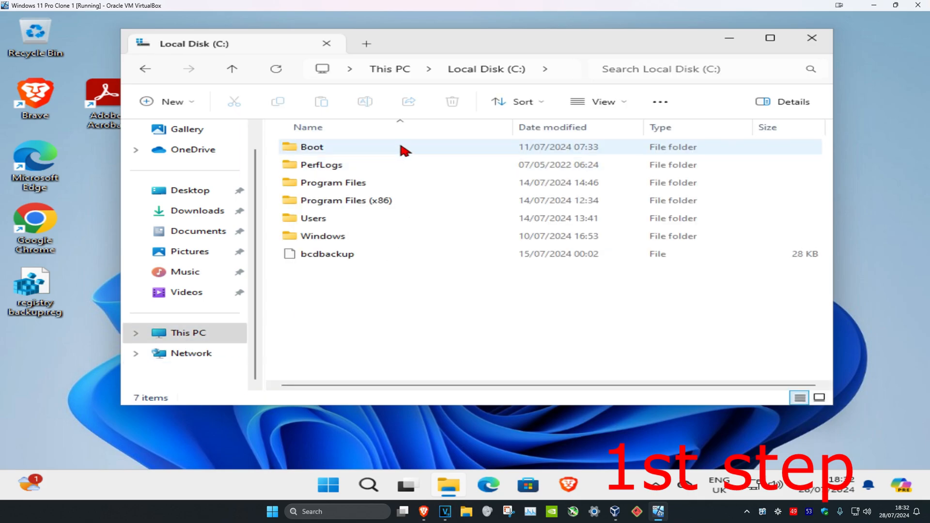
pyautogui.doubleClick(314, 218)
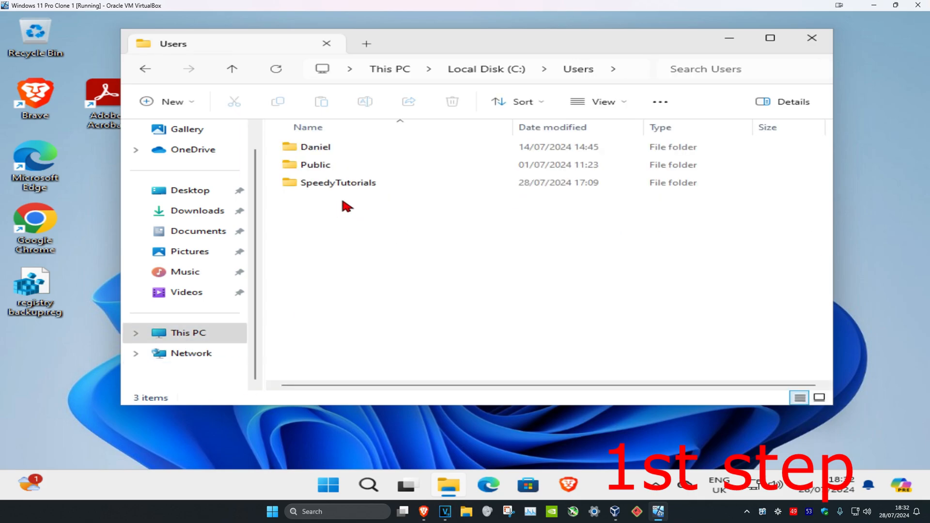
pyautogui.moveTo(364, 200)
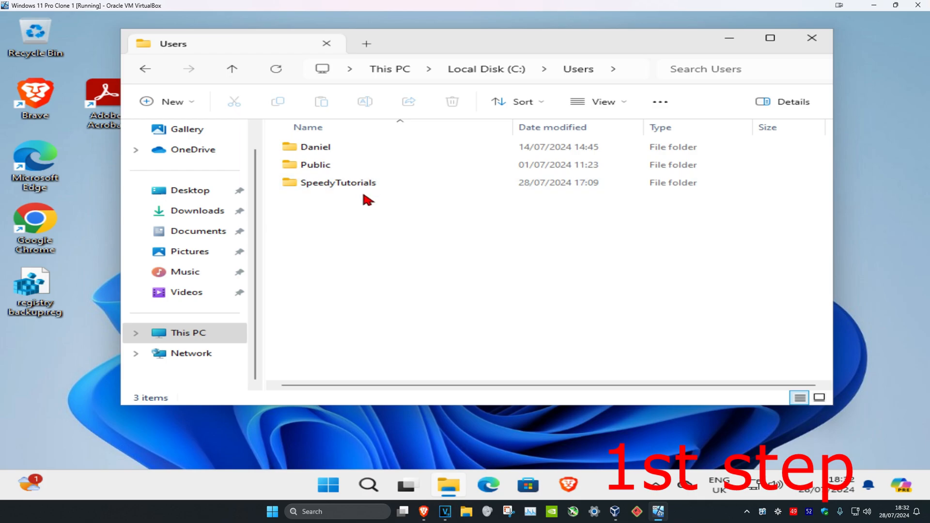
pyautogui.doubleClick(338, 183)
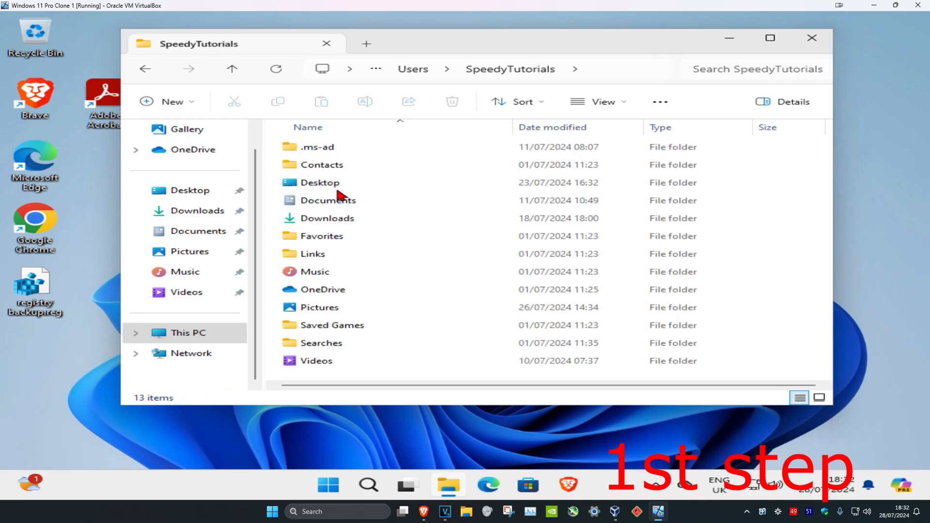
pyautogui.click(326, 218)
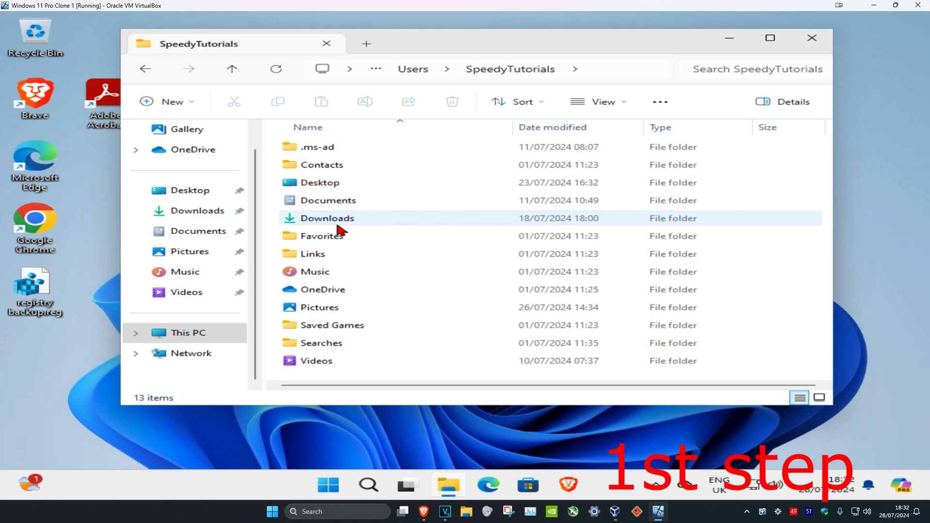
# Reach the Downloads folder's Advanced Security Settings via its Properties Security tab
pyautogui.rightClick(327, 219)
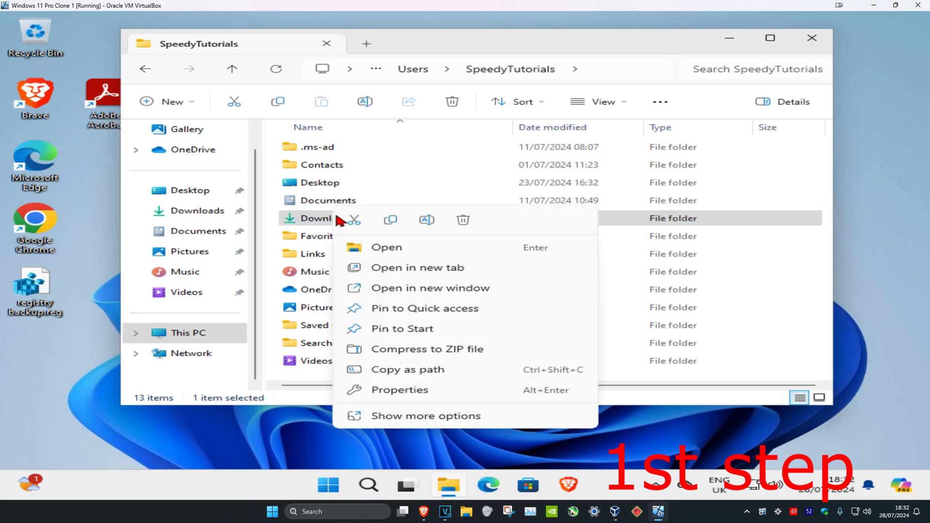
pyautogui.click(400, 389)
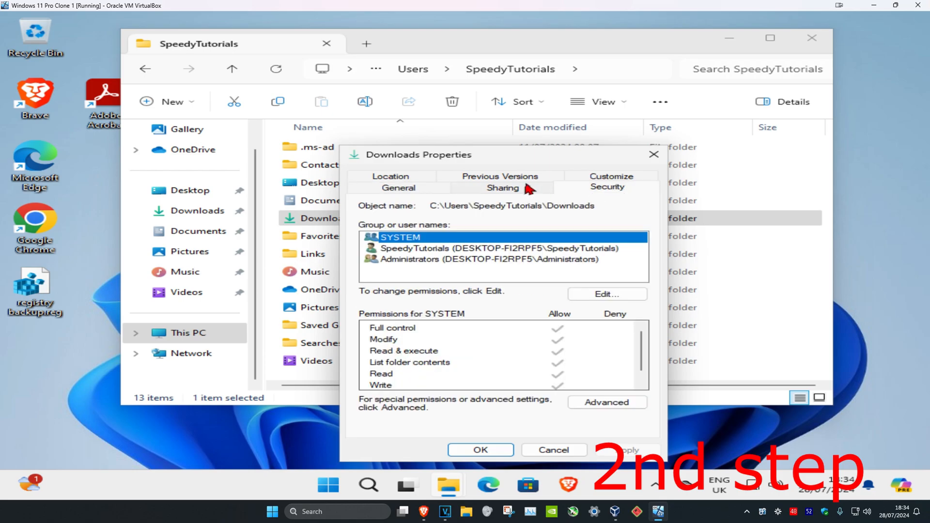
pyautogui.click(608, 402)
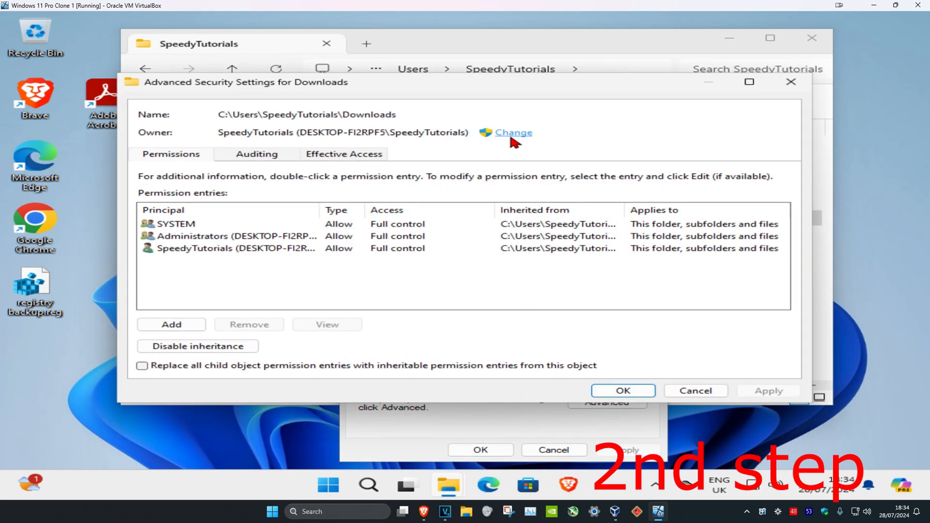
# Change the Downloads owner by finding and selecting Authenticated Users from the full users list
pyautogui.click(514, 132)
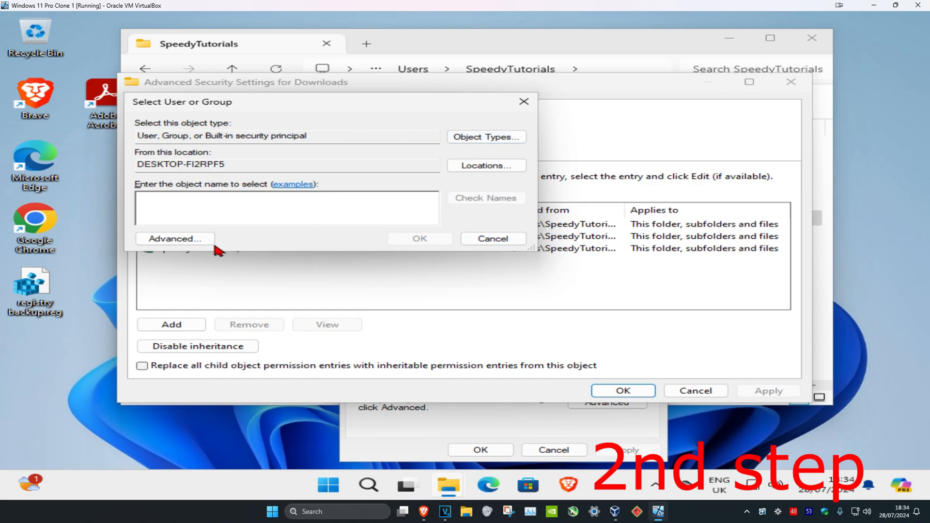
pyautogui.click(174, 238)
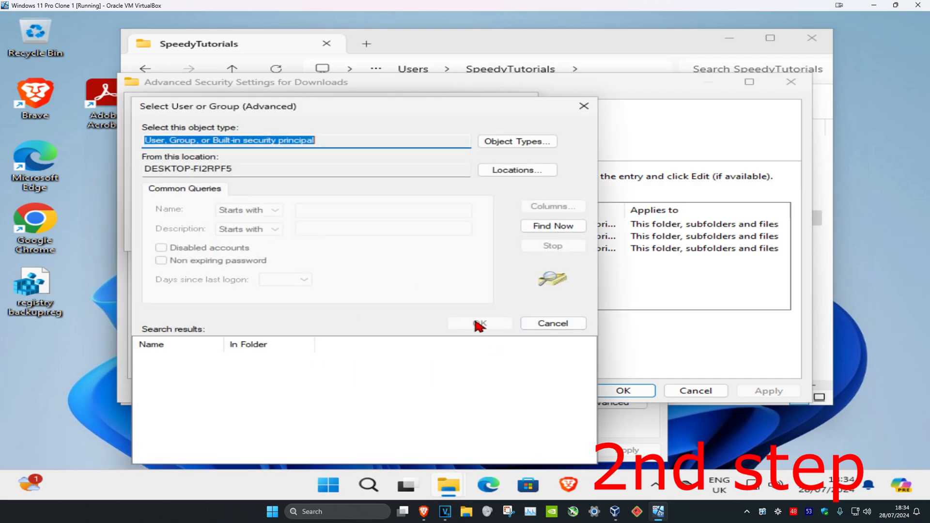
pyautogui.click(552, 226)
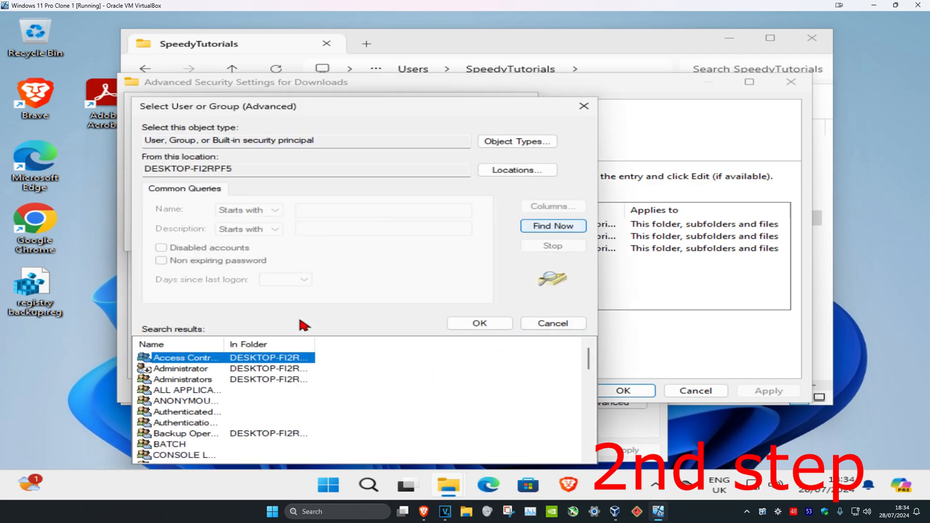
pyautogui.moveTo(199, 423)
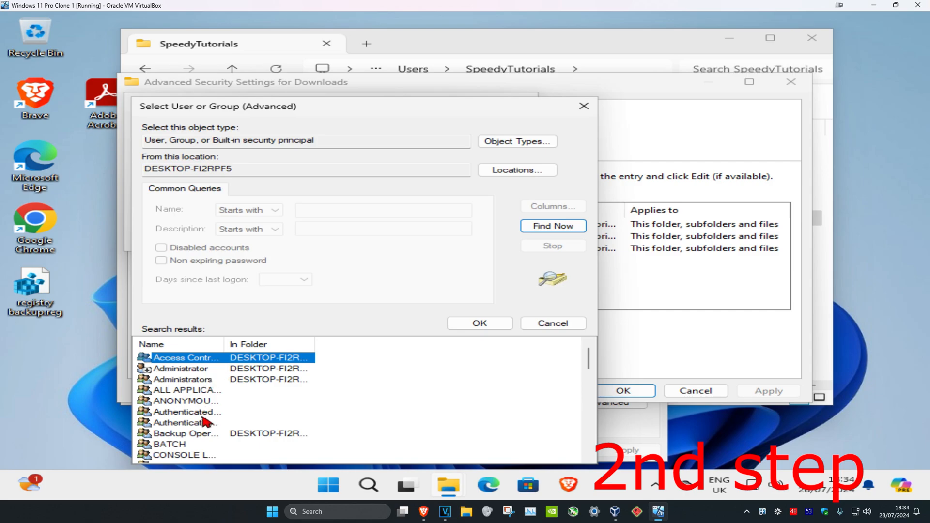
pyautogui.click(187, 412)
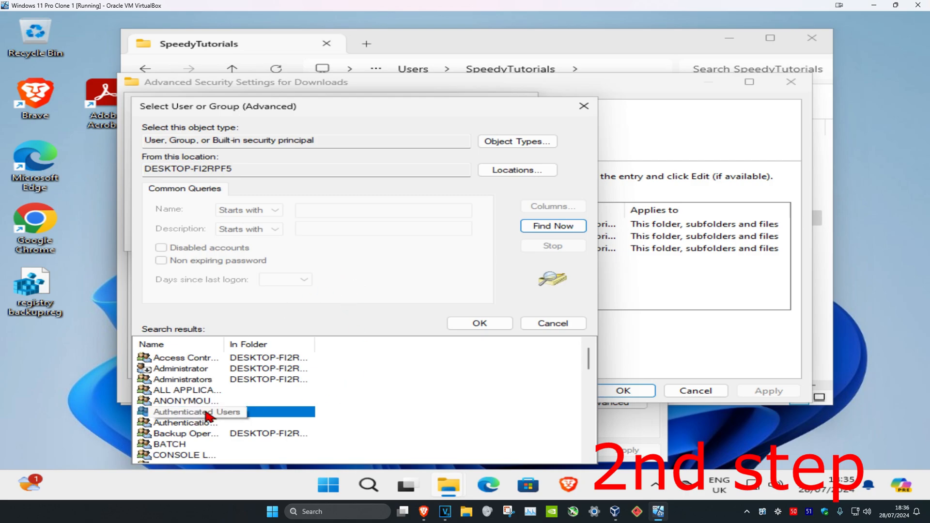
pyautogui.doubleClick(192, 412)
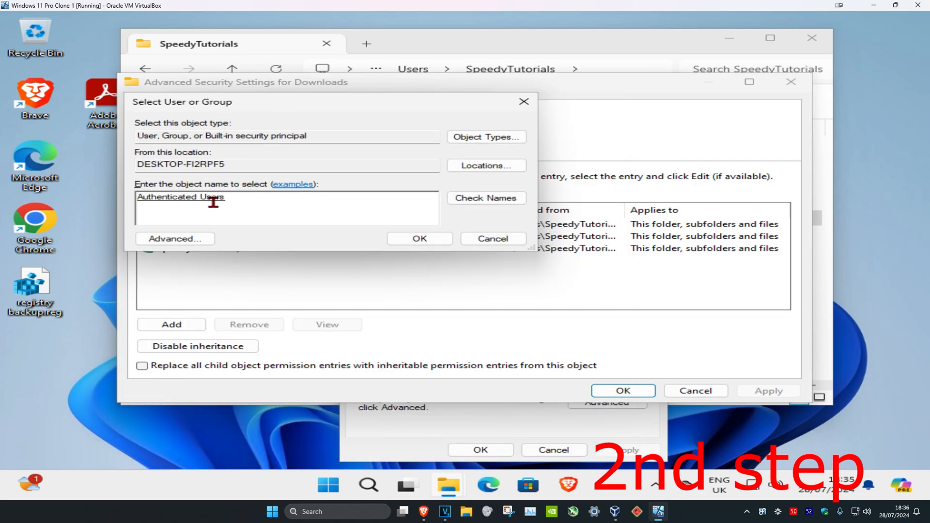
pyautogui.click(420, 239)
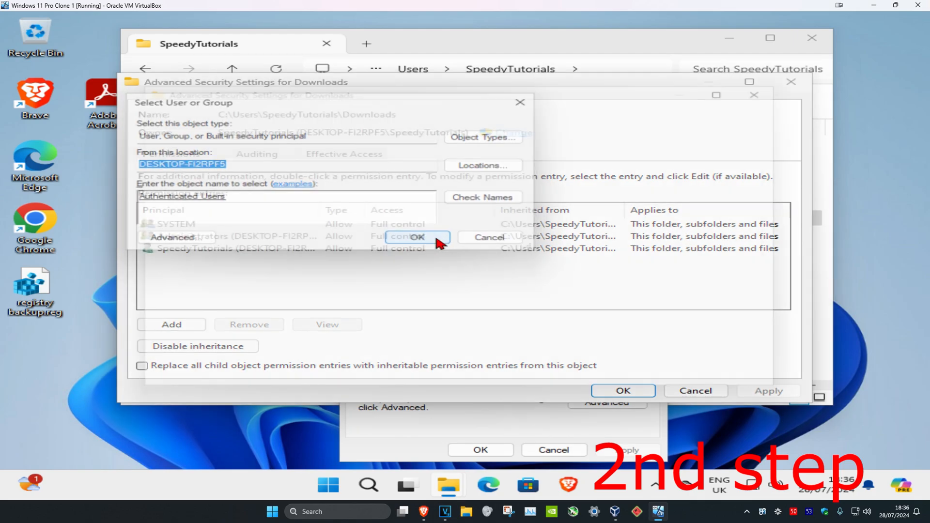
# Review the SYSTEM permission entry, then acknowledge the Windows Security reopen notice
pyautogui.click(417, 237)
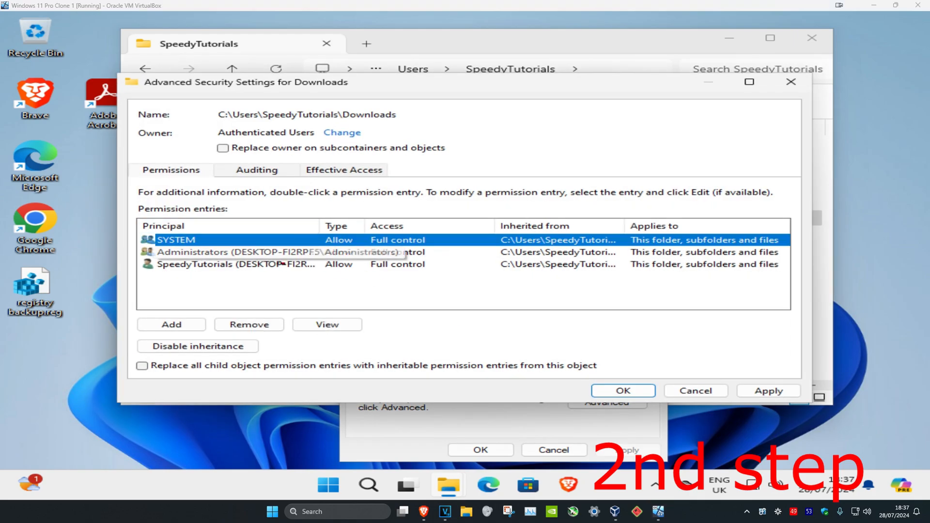
pyautogui.doubleClick(179, 240)
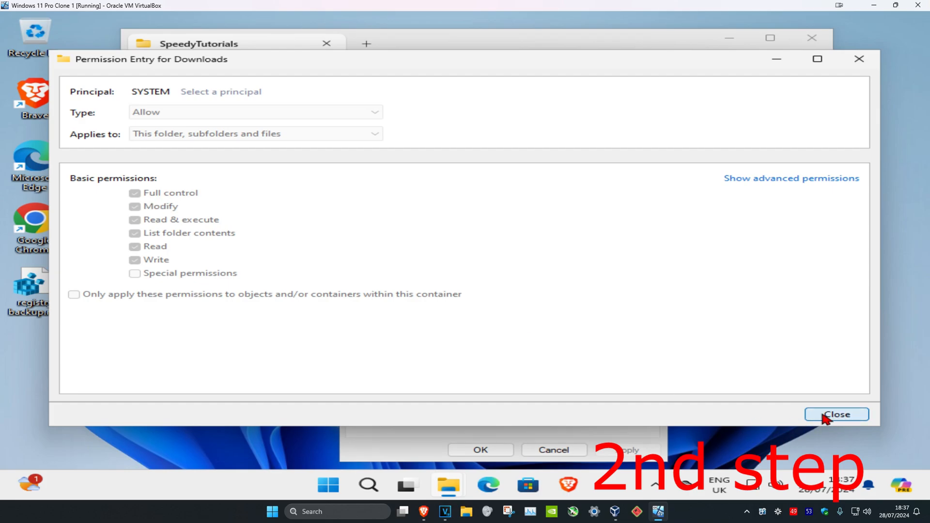
pyautogui.click(837, 414)
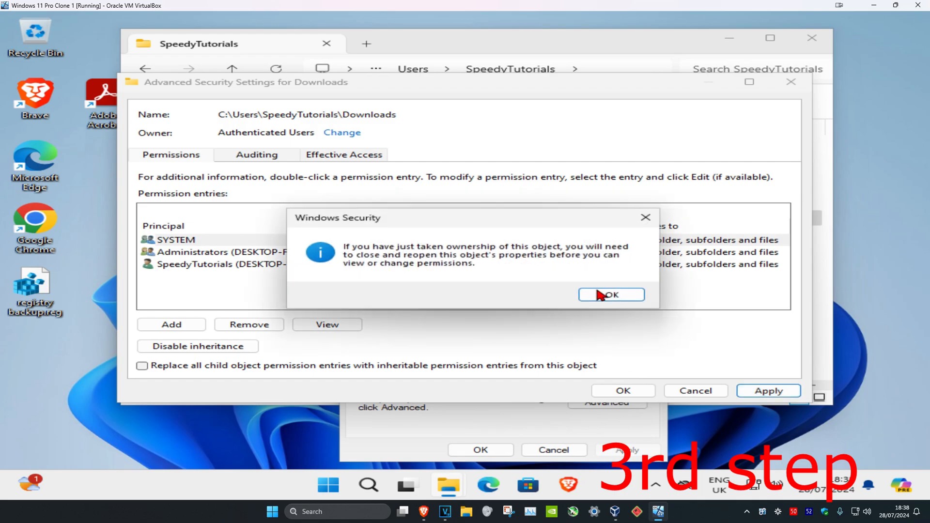
pyautogui.click(612, 295)
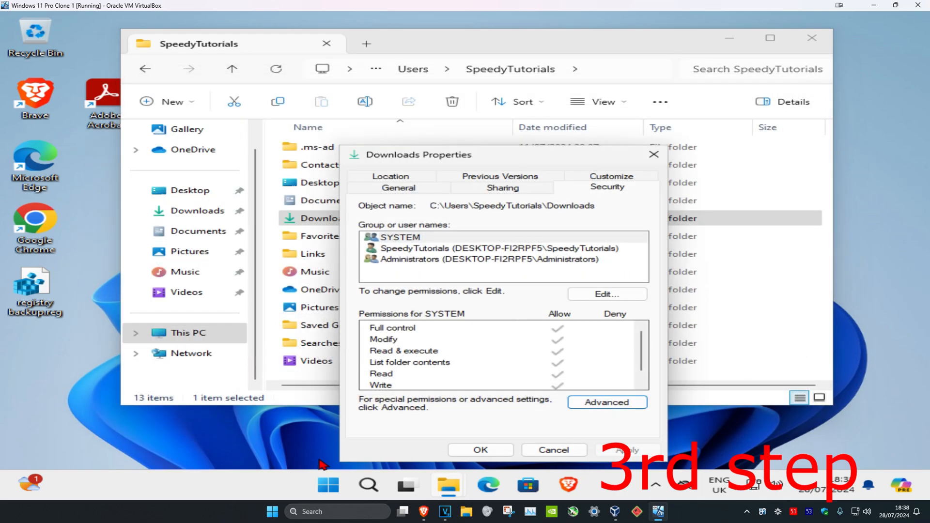